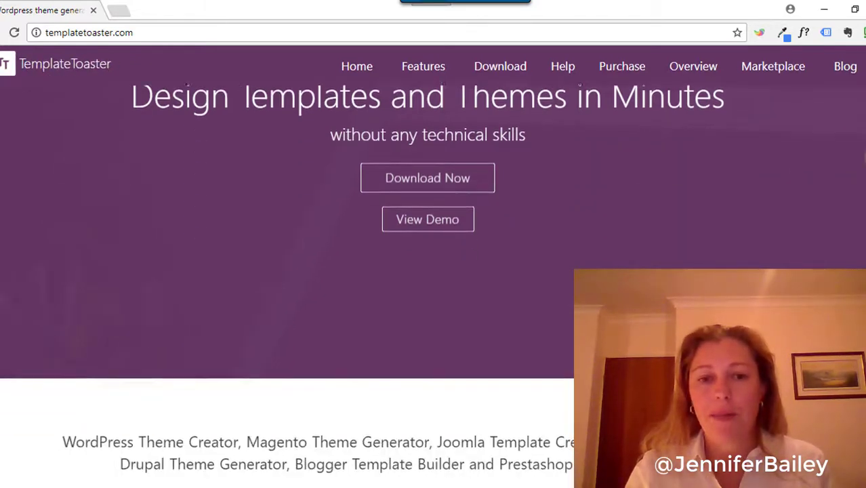
Scroll down through the TemplateToaster website's home page content
scroll("down", 3)
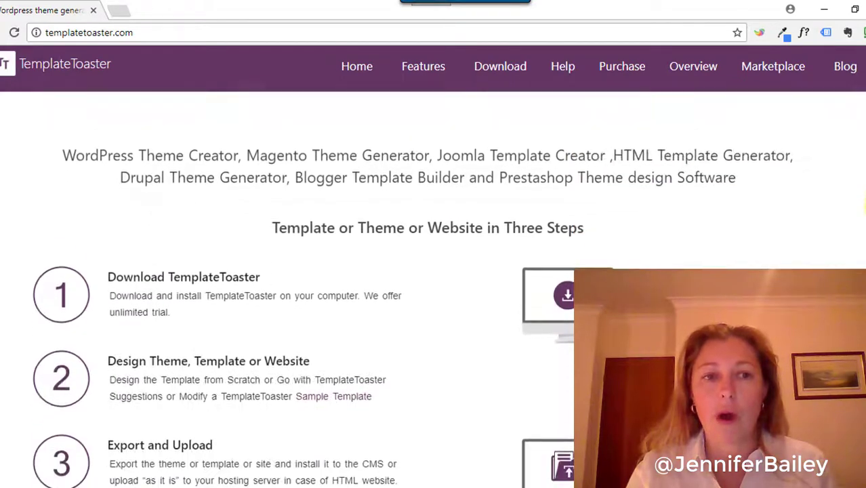
scroll("down", 3)
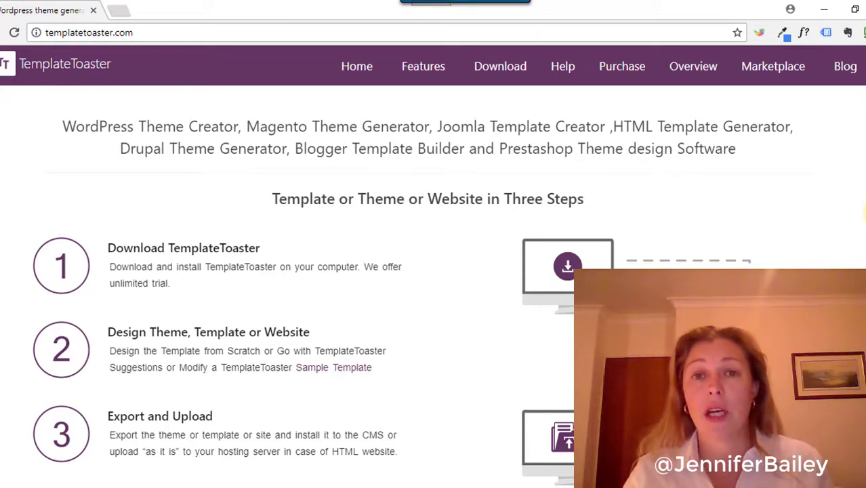
scroll("down", 3)
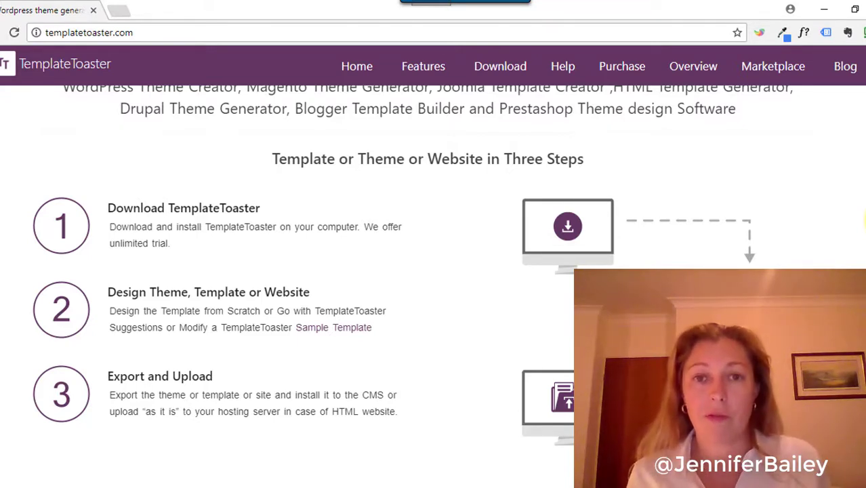
scroll("down", 3)
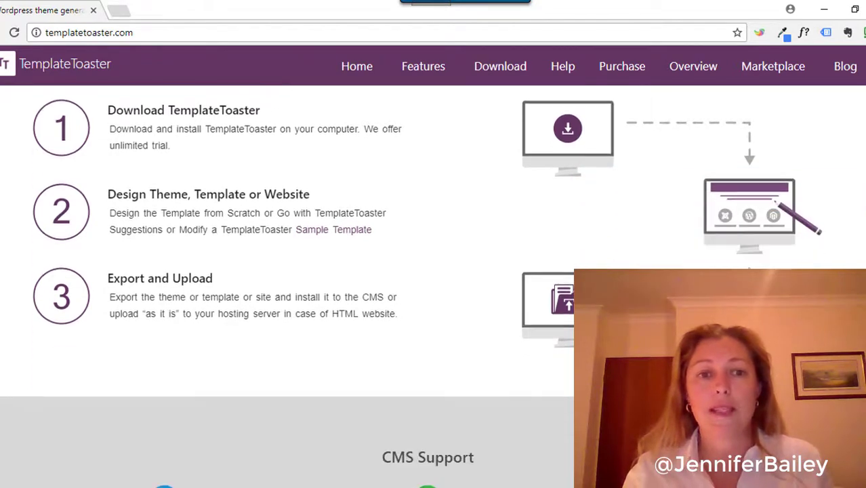
scroll("down", 3)
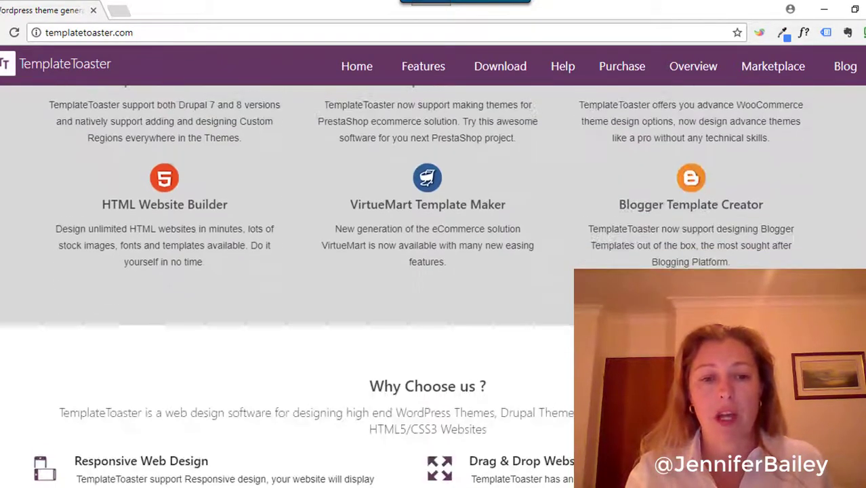
scroll("down", 3)
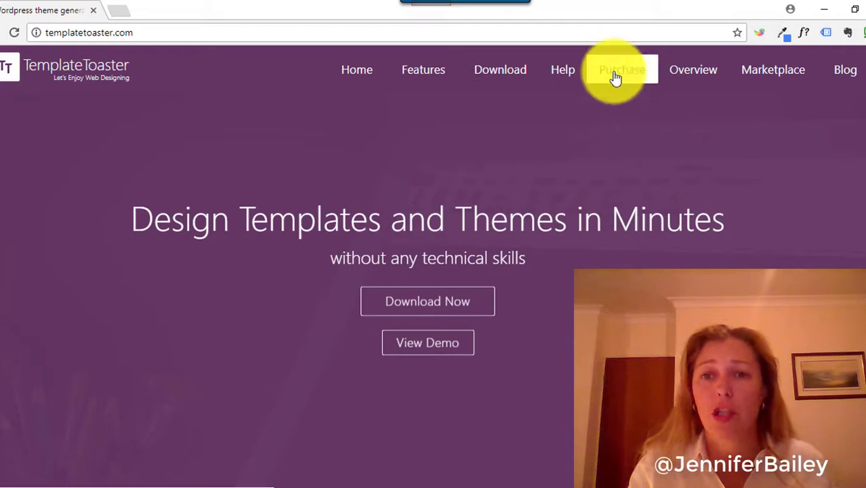
View the Purchase page's comparison of the $49 Standard and $149 Professional editions
left_click(619, 69)
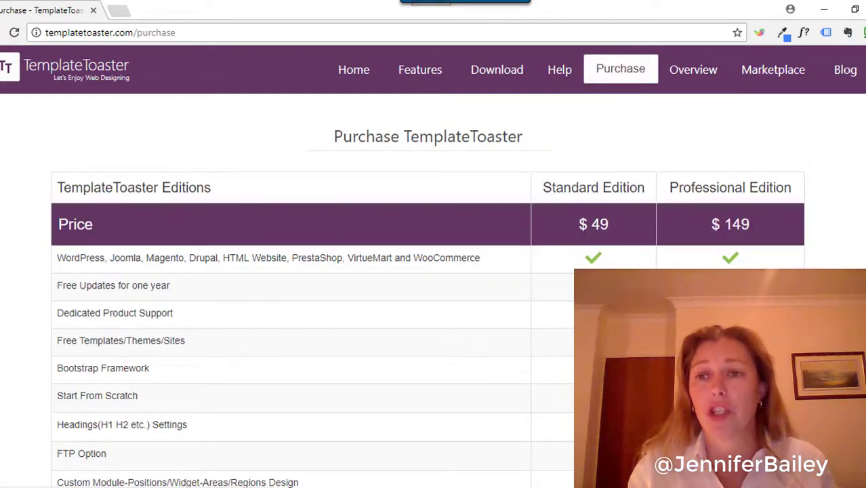
scroll("down", 3)
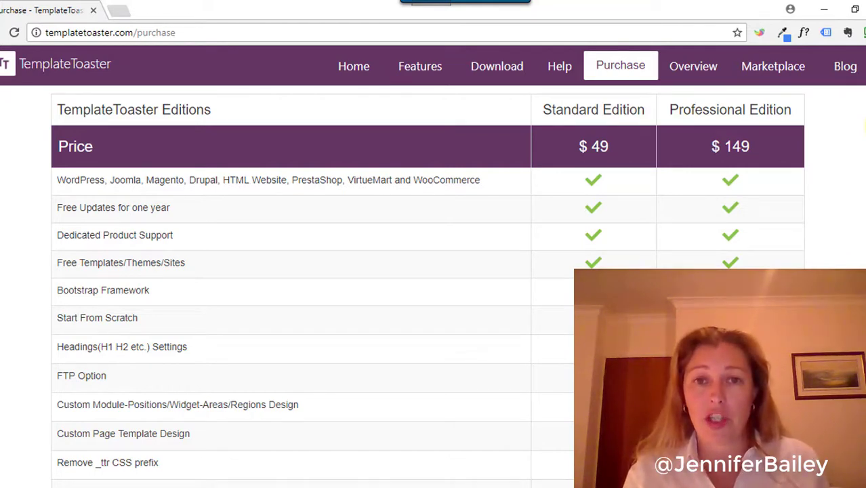
scroll("down", 3)
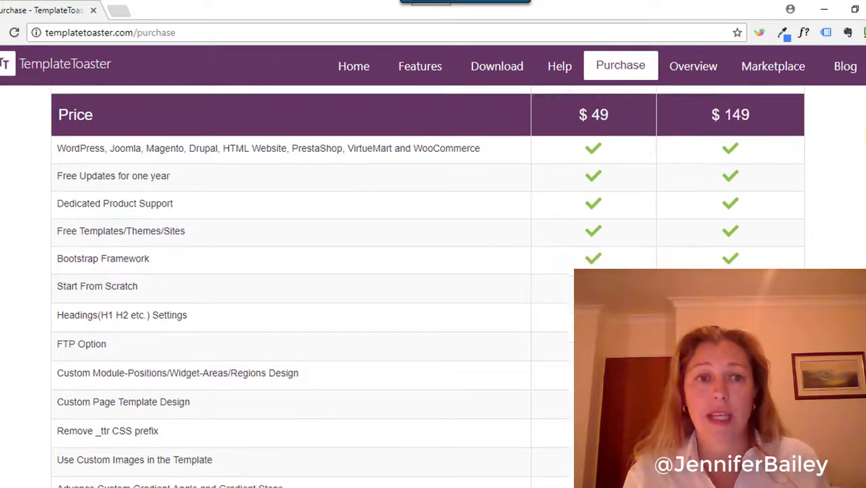
scroll("down", 3)
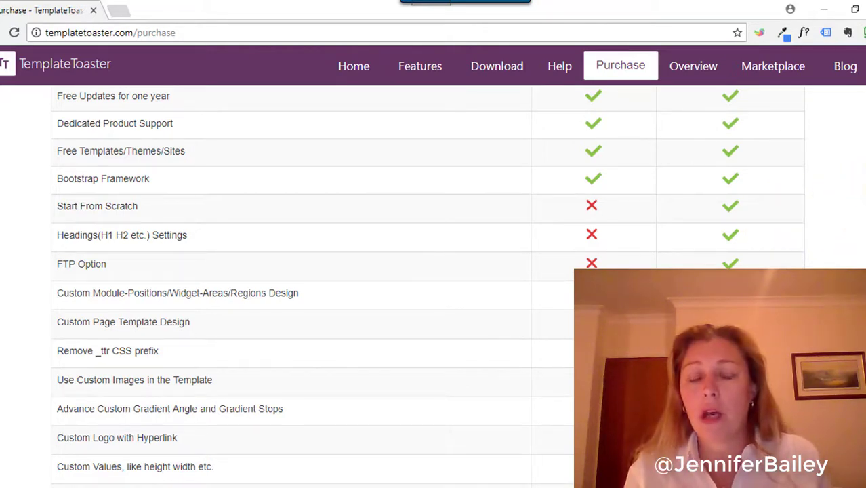
scroll("down", 3)
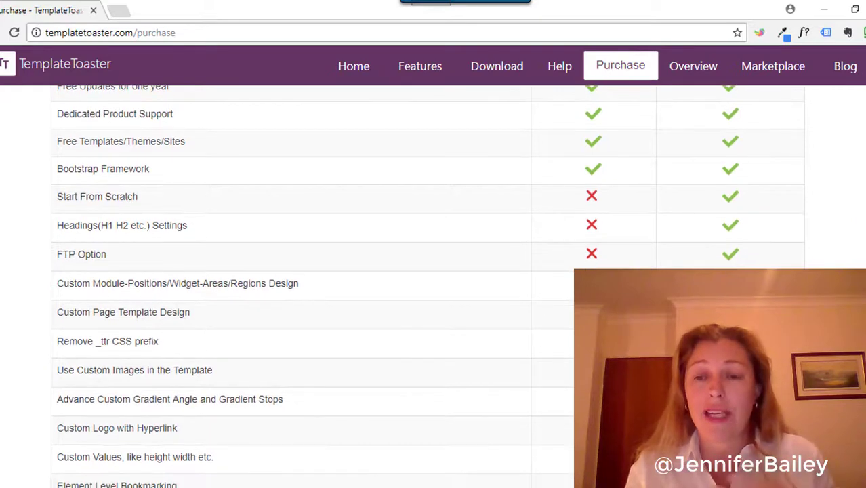
scroll("down", 3)
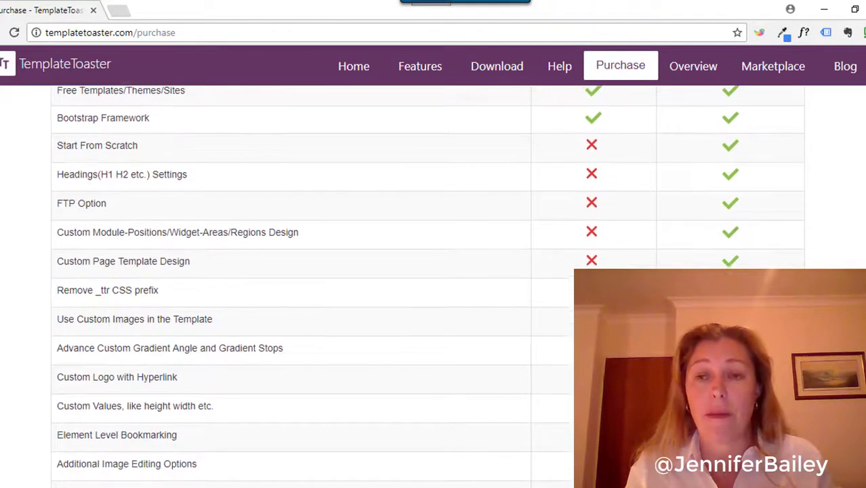
scroll("down", 3)
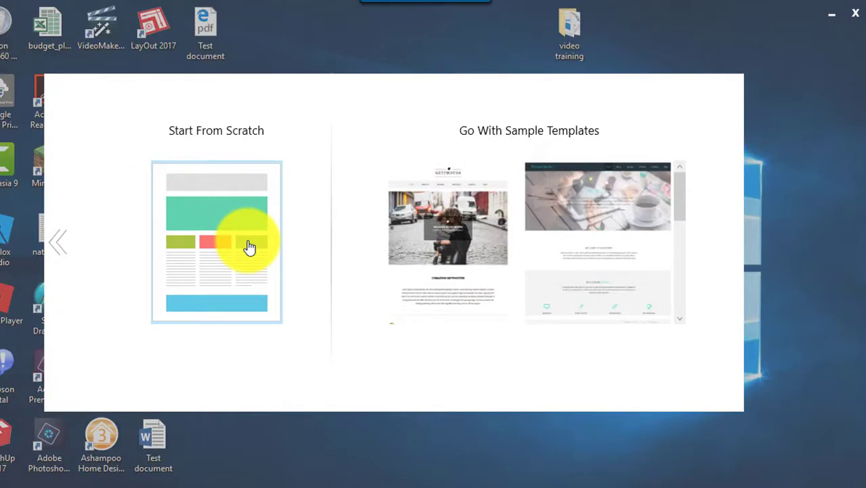
mouse_move(243, 233)
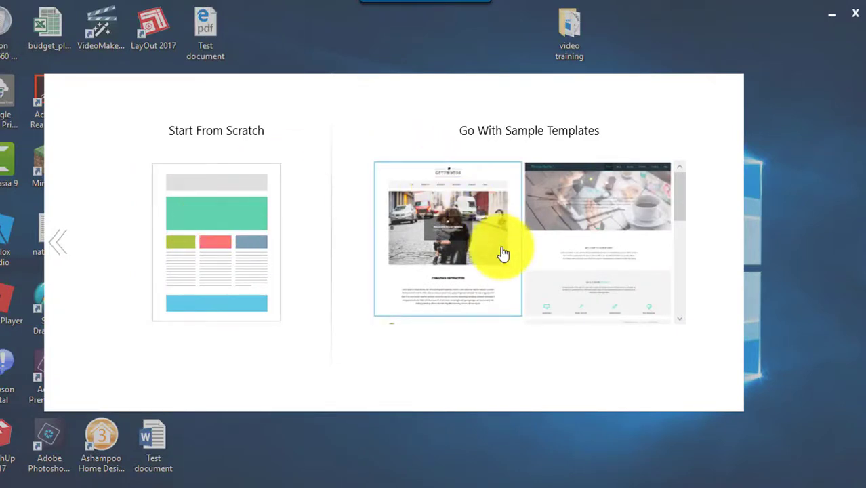
mouse_move(645, 115)
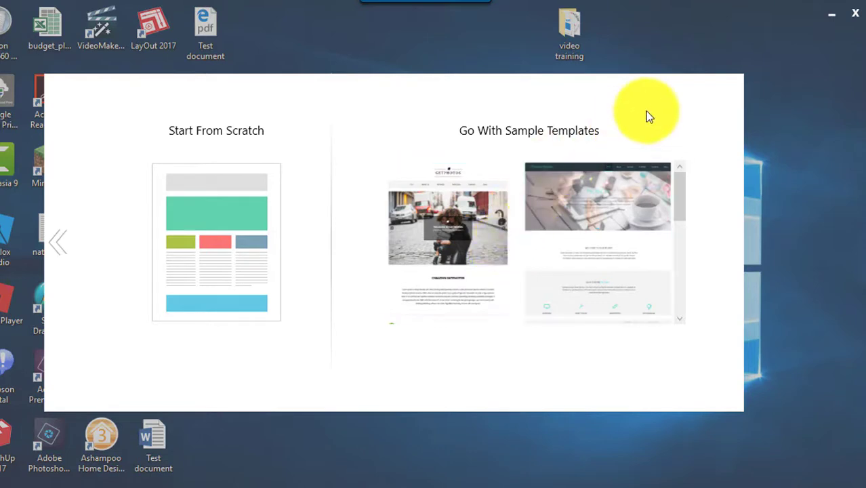
mouse_move(291, 135)
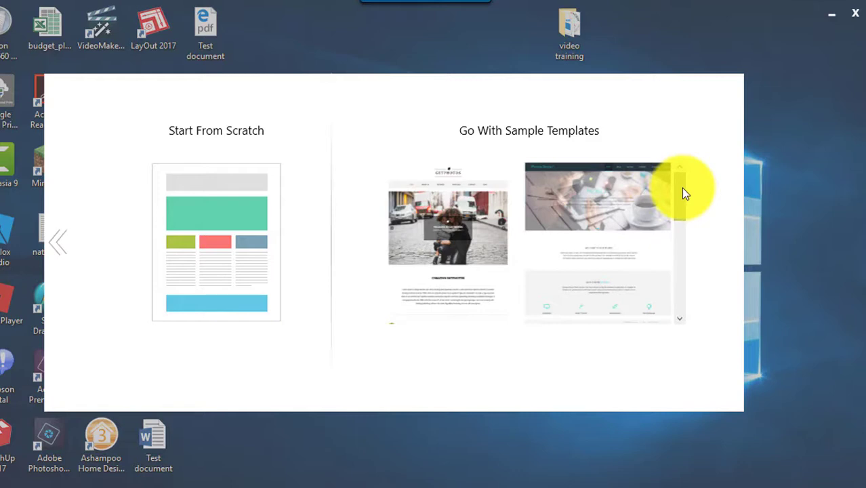
scroll("down", 3)
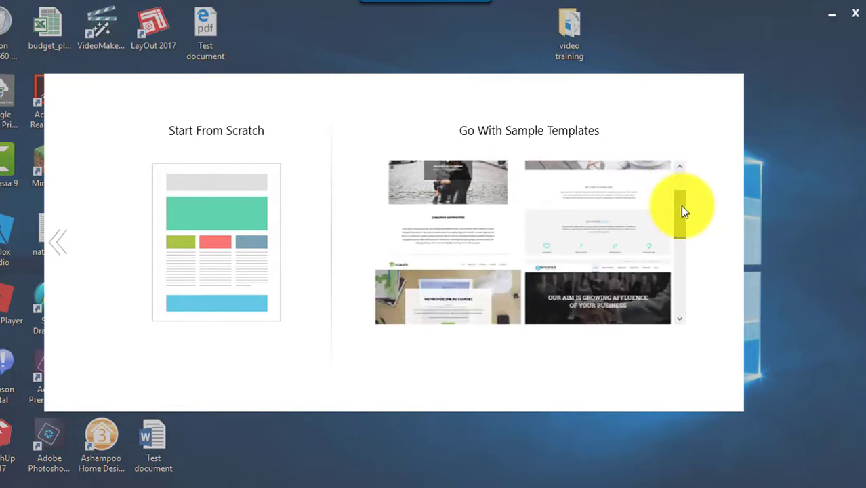
left_click_drag(678, 210, 679, 257)
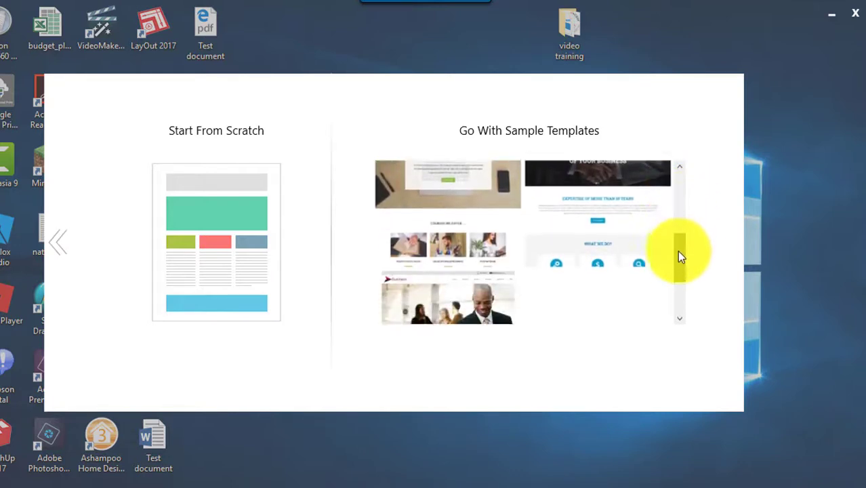
scroll("down", 3)
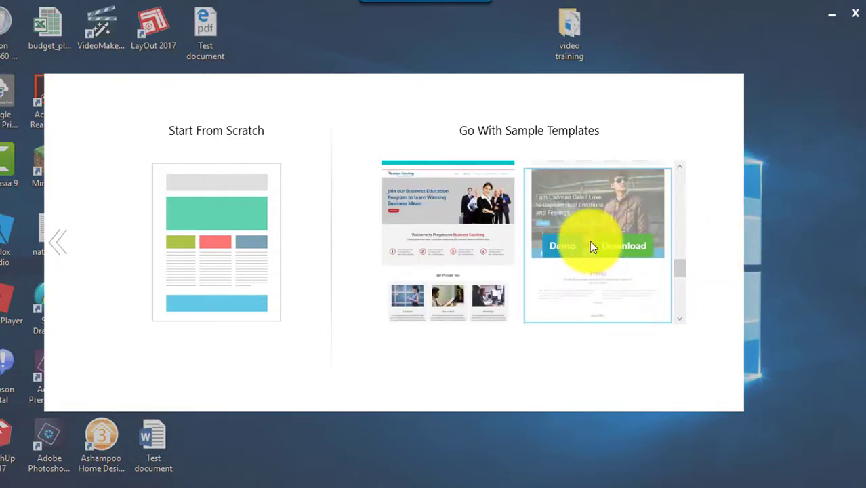
mouse_move(585, 214)
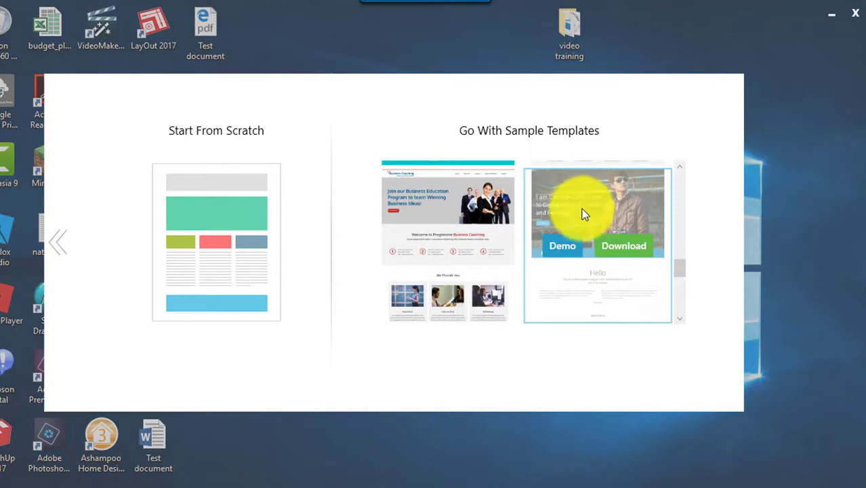
View the Cadman Cale photographer sample template's live demo page
left_click(562, 246)
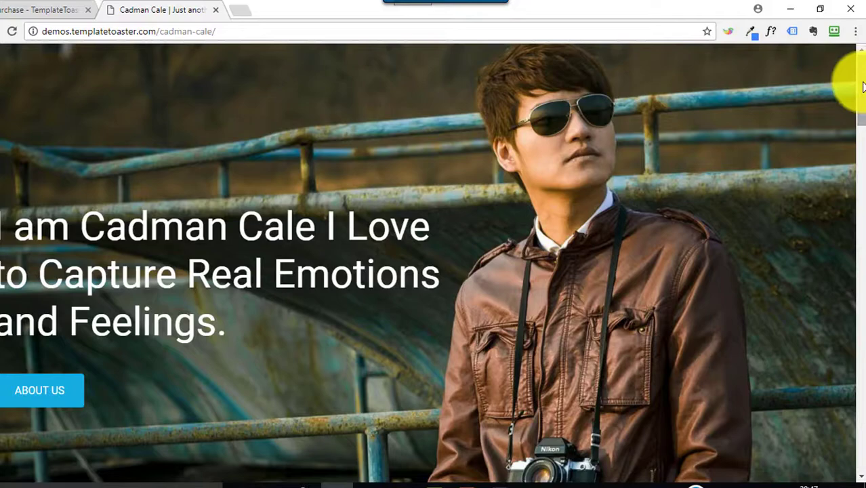
scroll("down", 3)
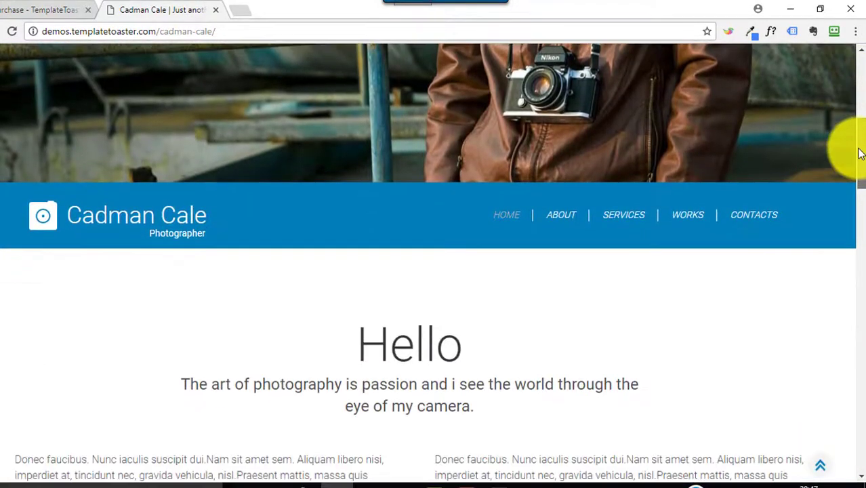
scroll("down", 3)
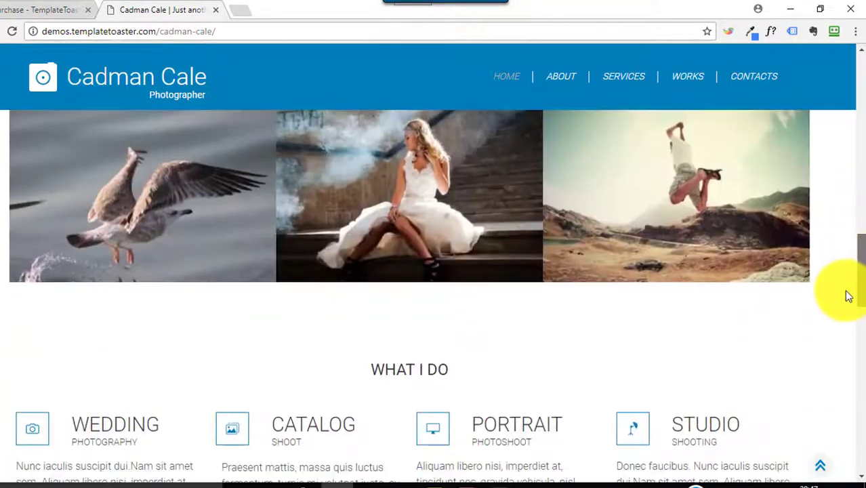
scroll("up", 3)
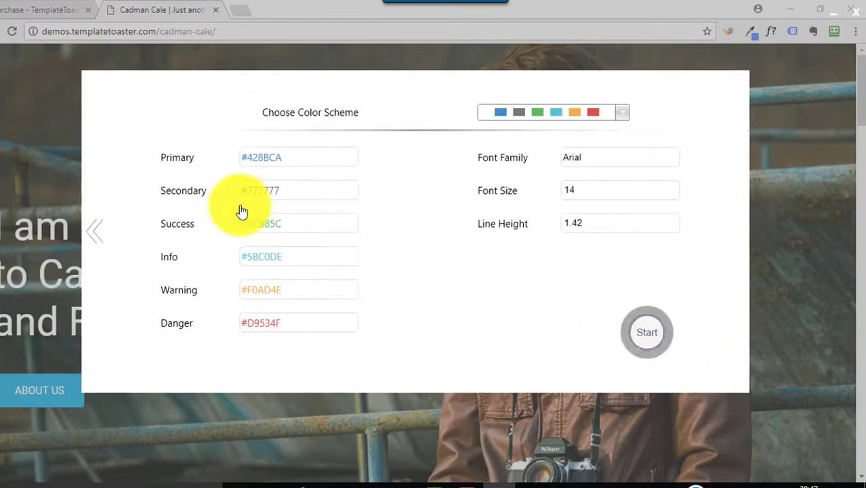
mouse_move(423, 254)
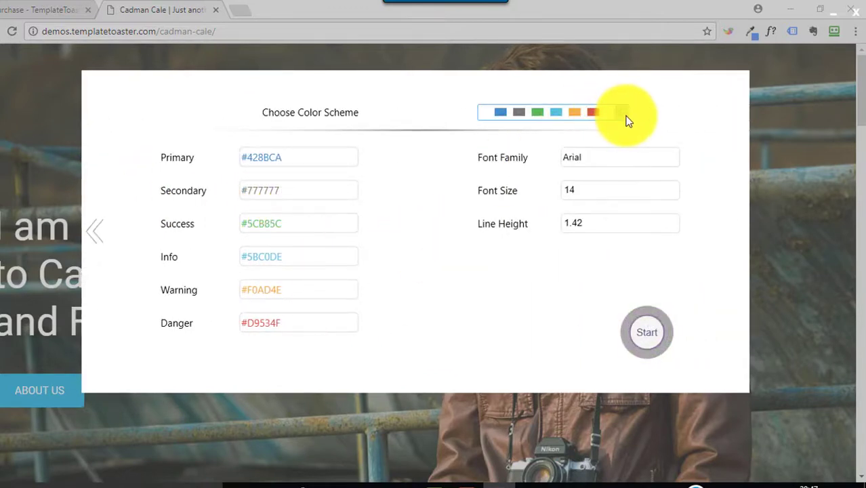
Review the colour schemes and the Primary colour value for the new theme
left_click(616, 113)
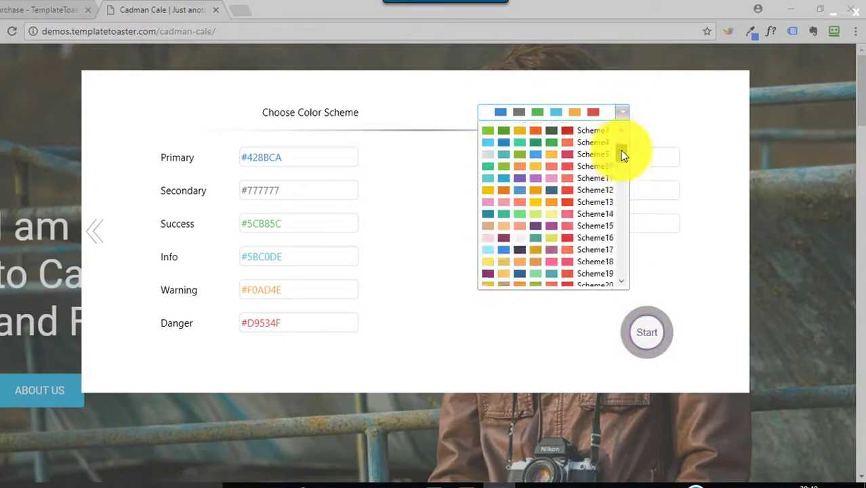
scroll("down", 3)
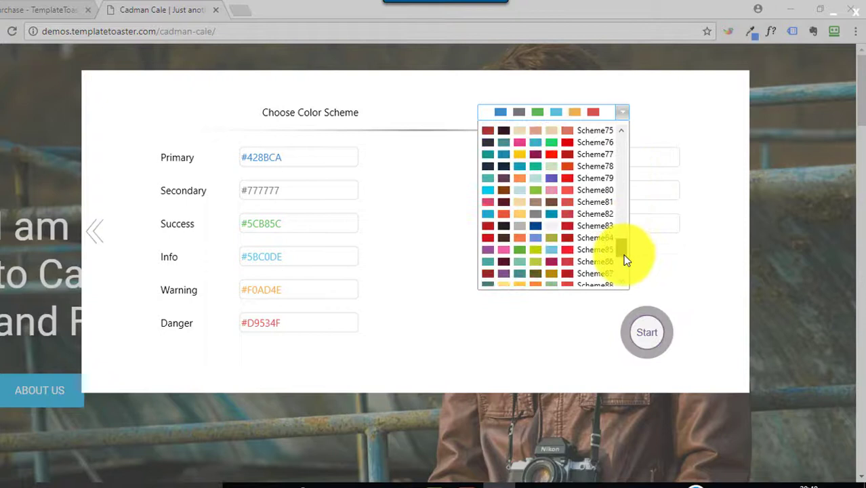
scroll("down", 3)
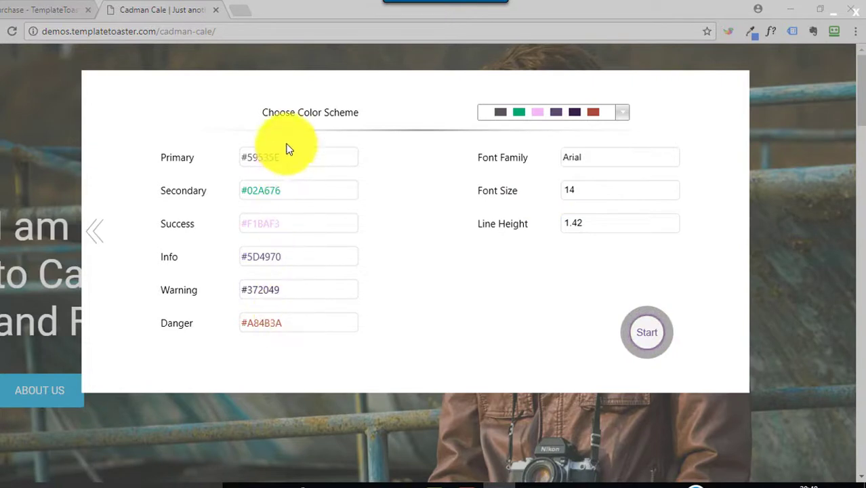
mouse_move(305, 198)
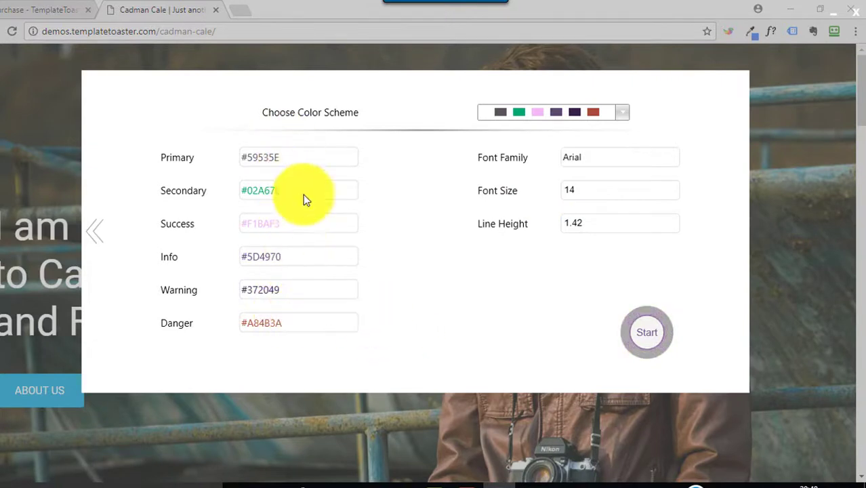
left_click(298, 157)
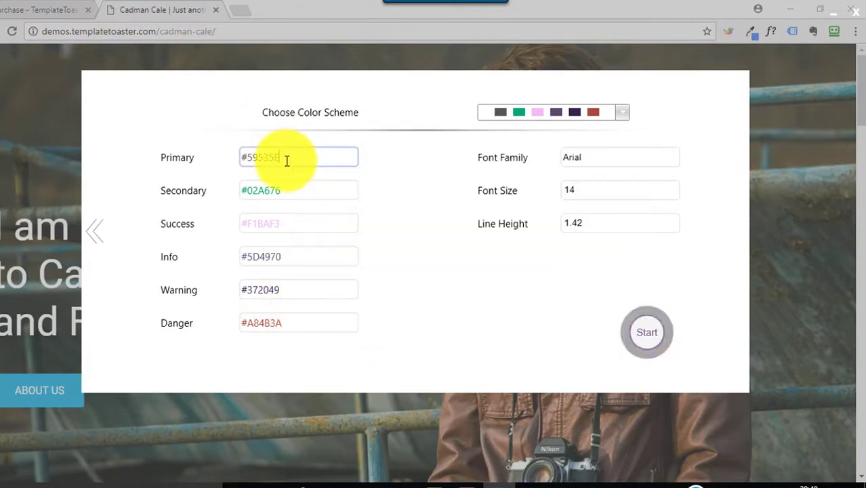
left_click(298, 158)
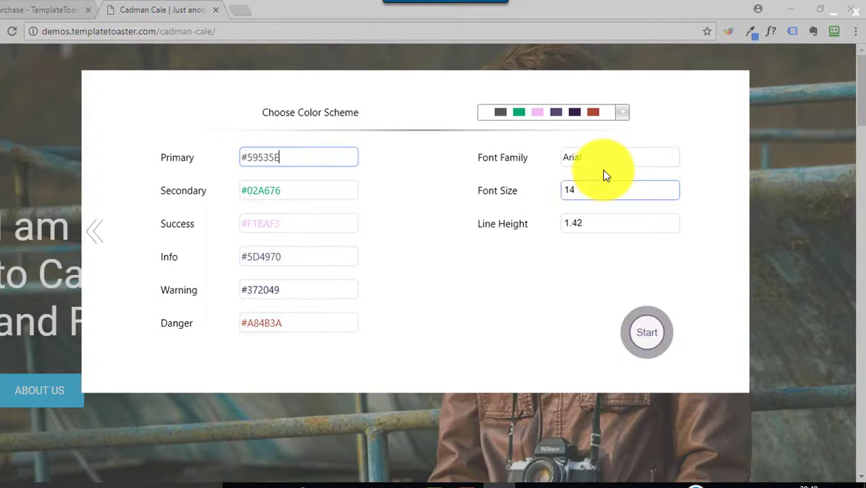
Set the theme font to Arial at size 14, line height 1.42, and start building
left_click(619, 157)
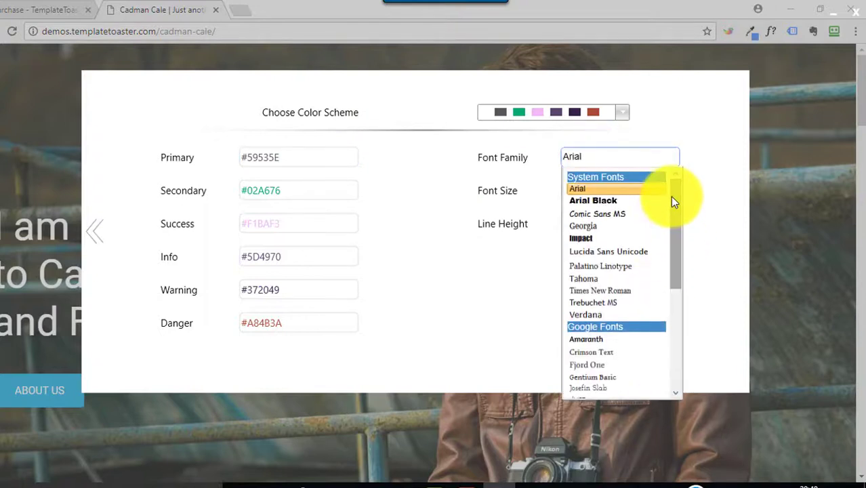
left_click(577, 188)
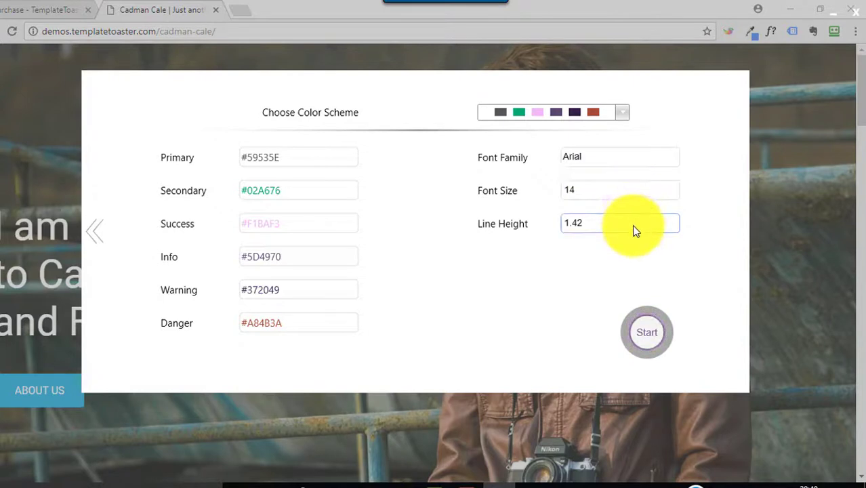
mouse_move(503, 301)
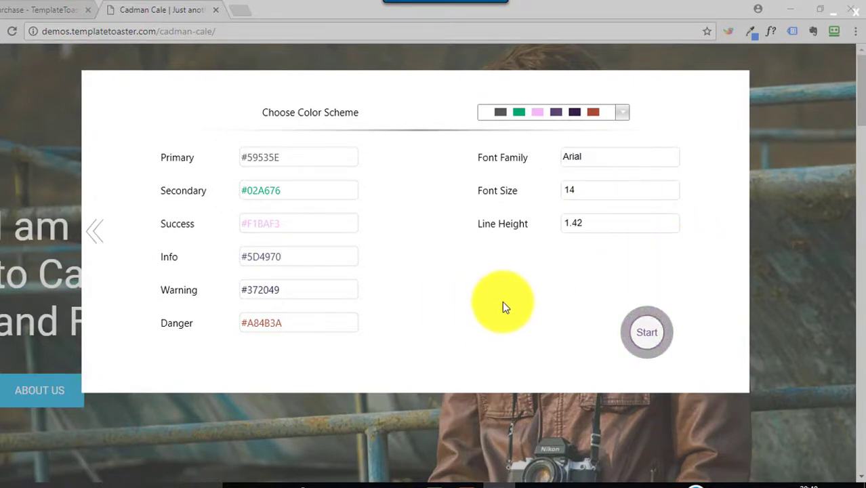
mouse_move(646, 331)
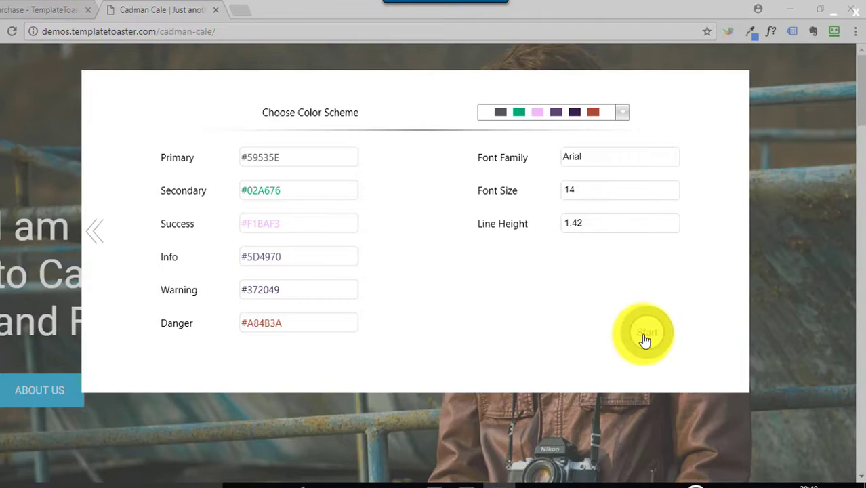
left_click(642, 333)
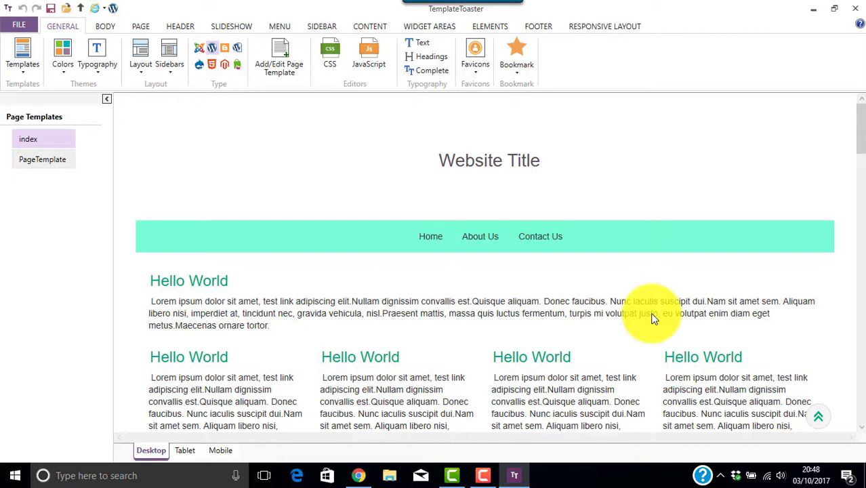
mouse_move(516, 57)
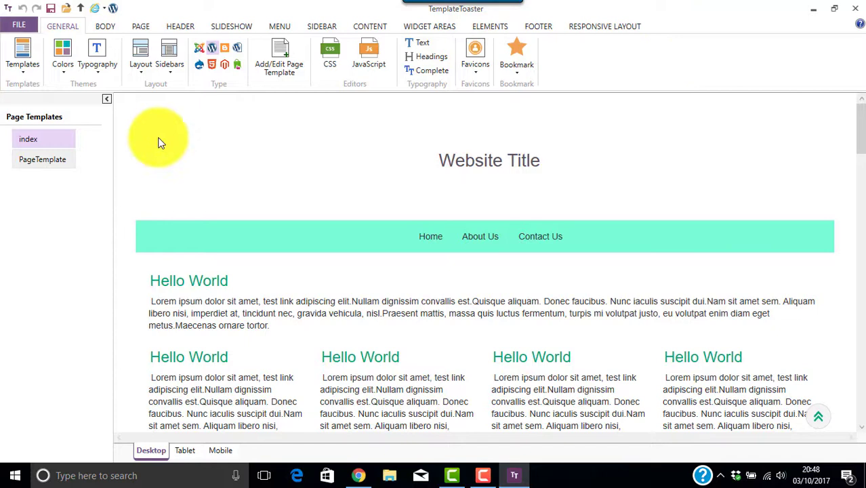
mouse_move(173, 149)
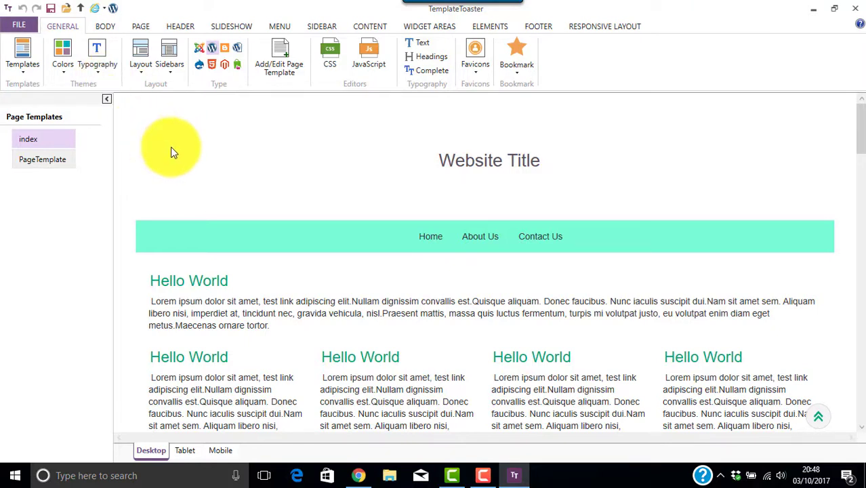
left_click(106, 26)
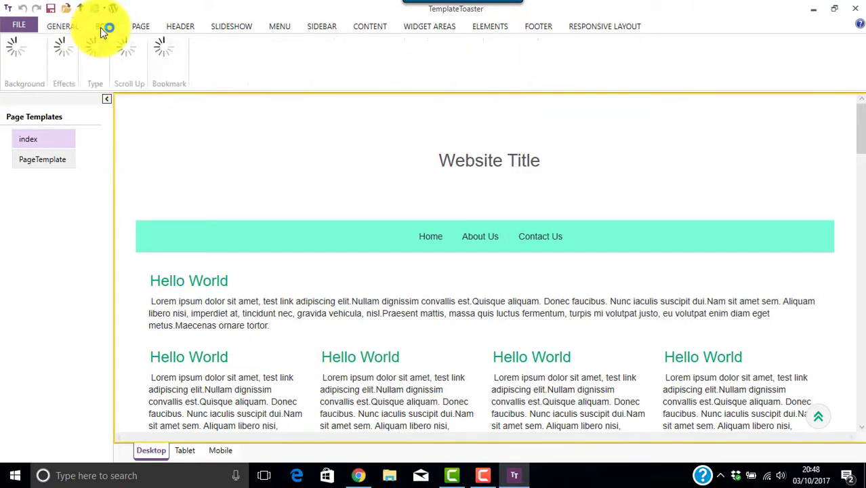
left_click(104, 26)
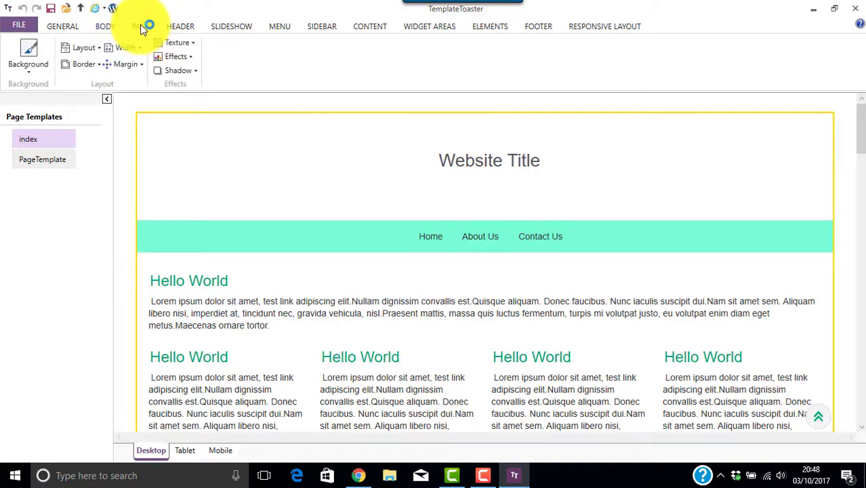
left_click(182, 25)
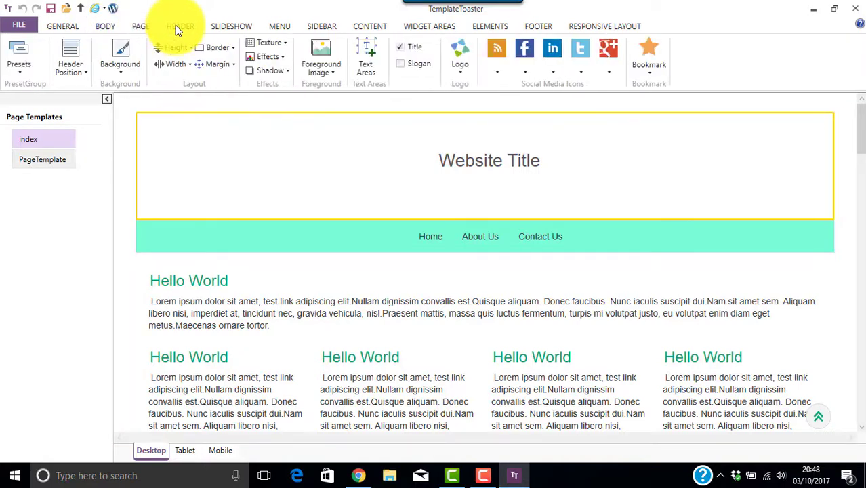
left_click(180, 26)
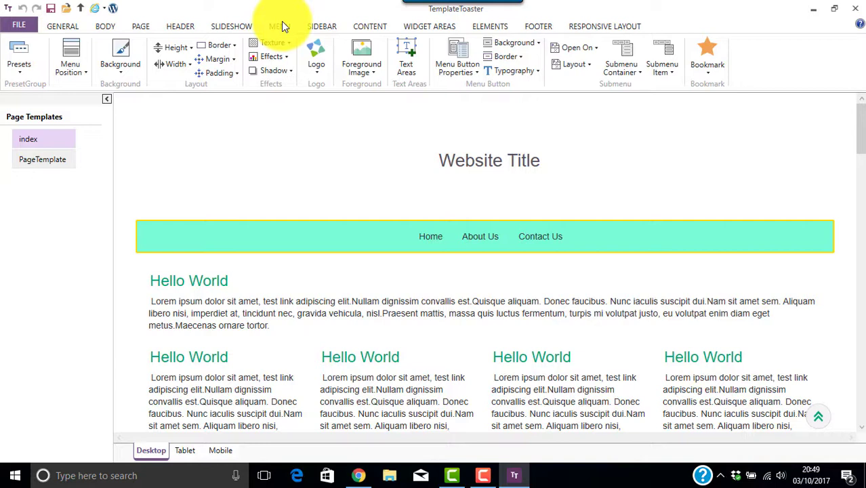
left_click(280, 26)
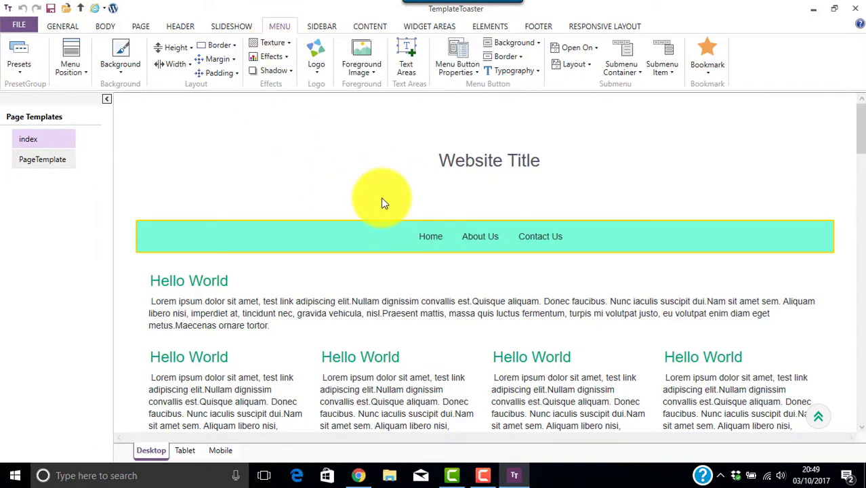
mouse_move(340, 114)
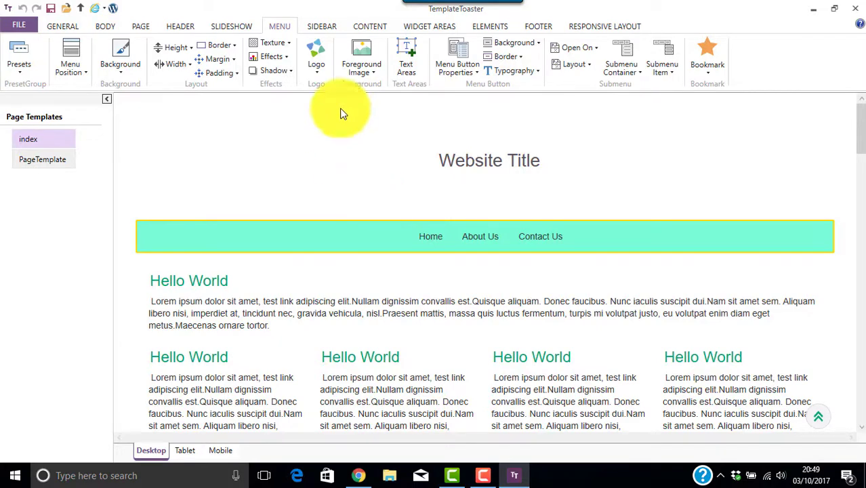
left_click(321, 26)
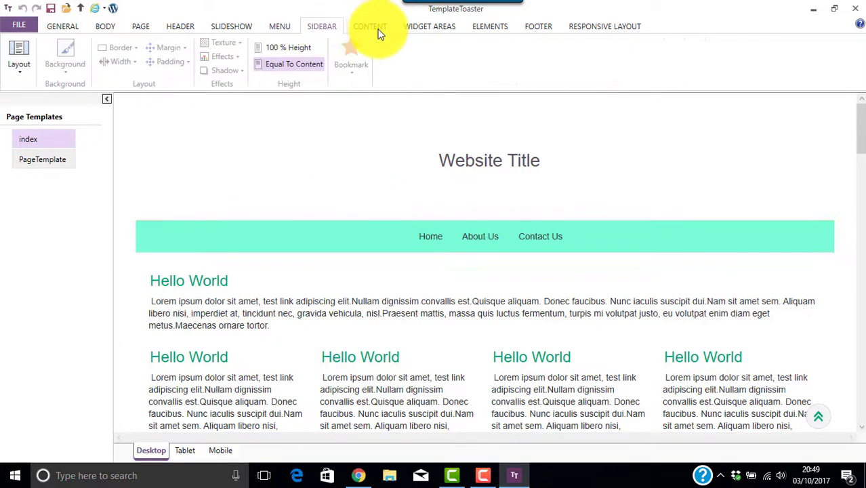
left_click(430, 26)
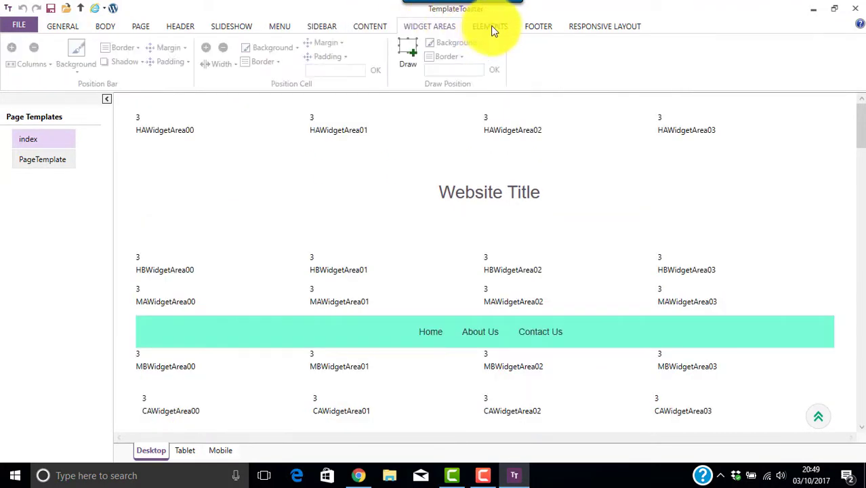
left_click(489, 26)
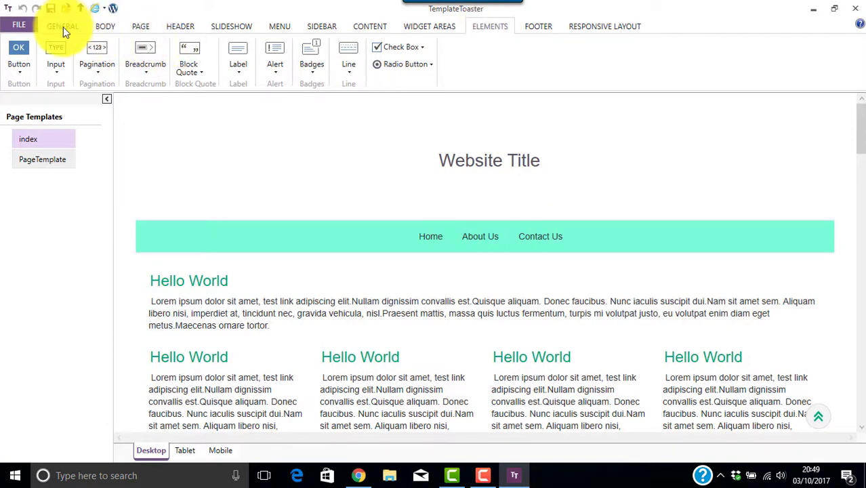
left_click(62, 26)
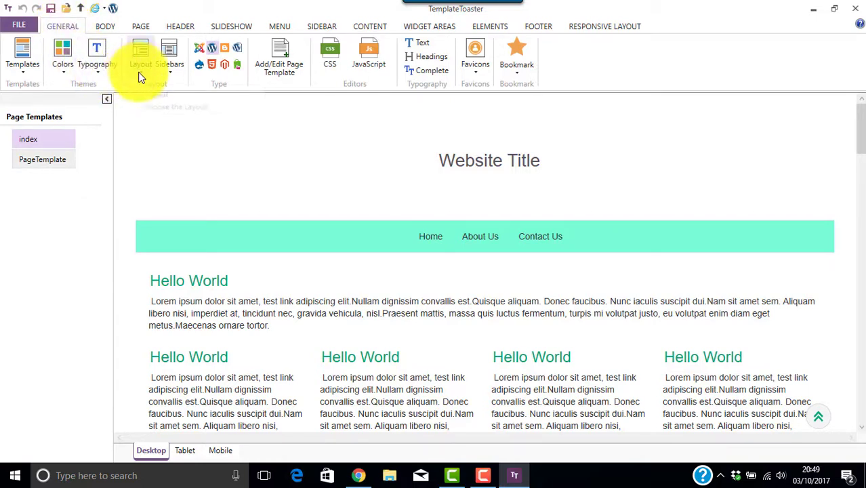
mouse_move(141, 57)
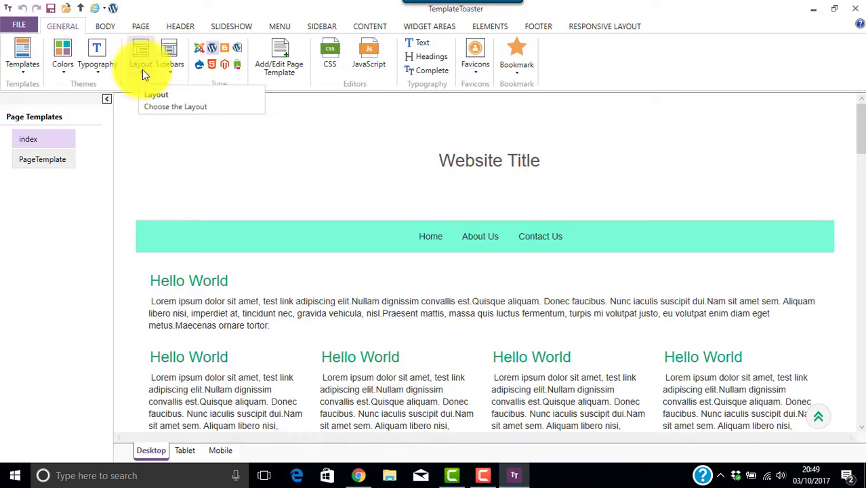
Preview the Layout and Sidebars options, trying a single sidebar, then go to Header settings
left_click(141, 55)
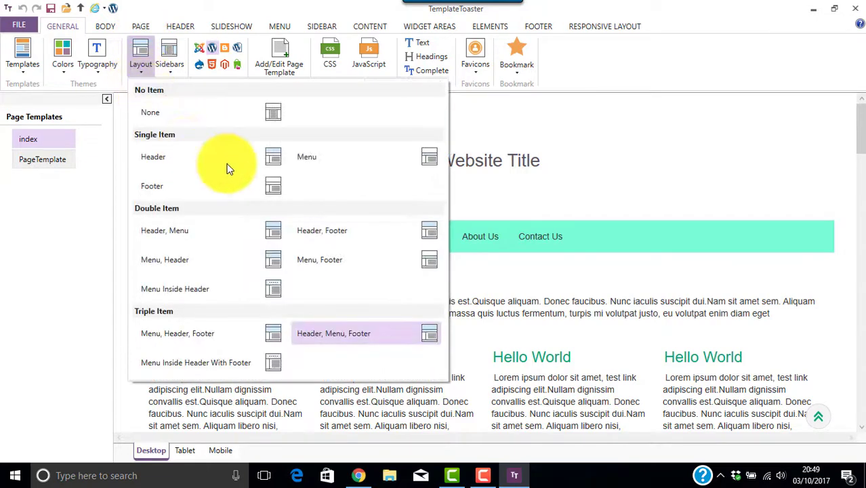
mouse_move(274, 237)
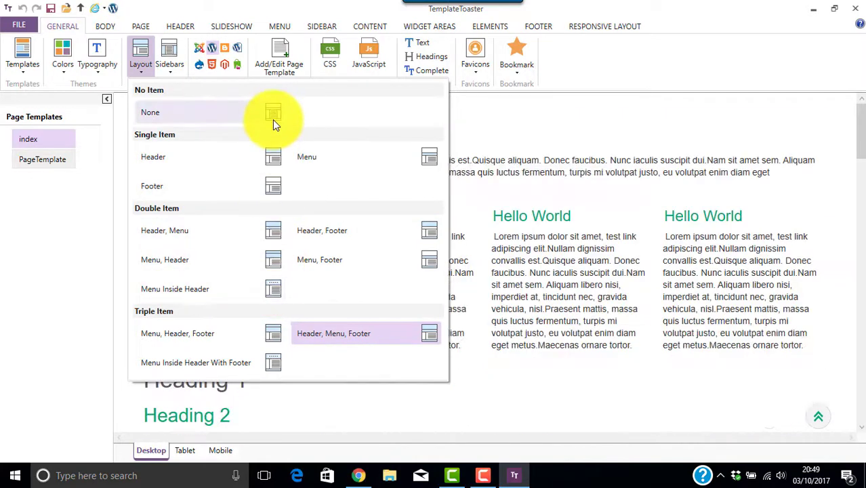
left_click(169, 55)
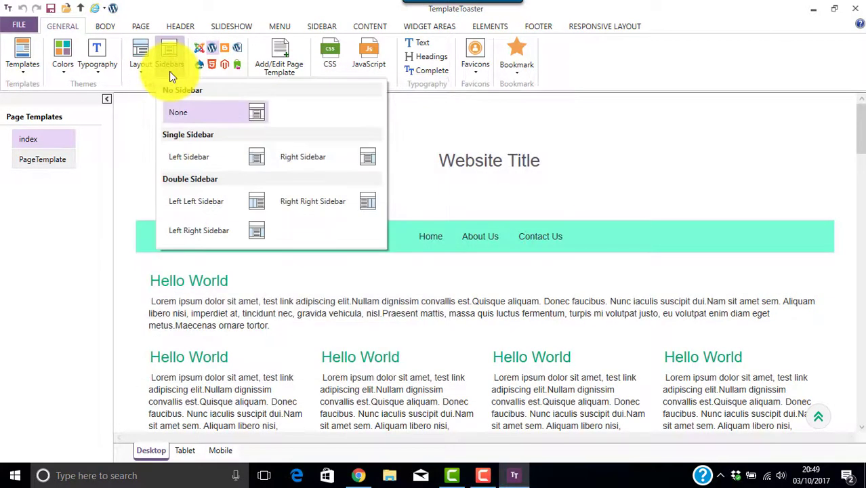
left_click(304, 157)
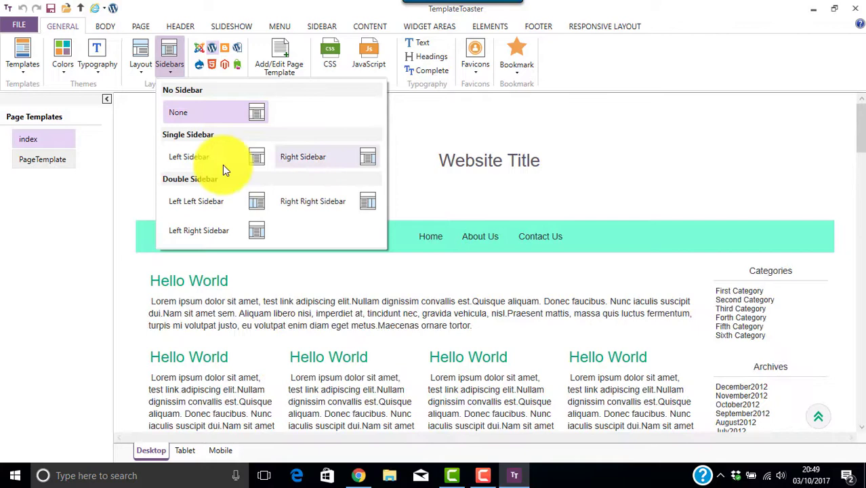
left_click(180, 25)
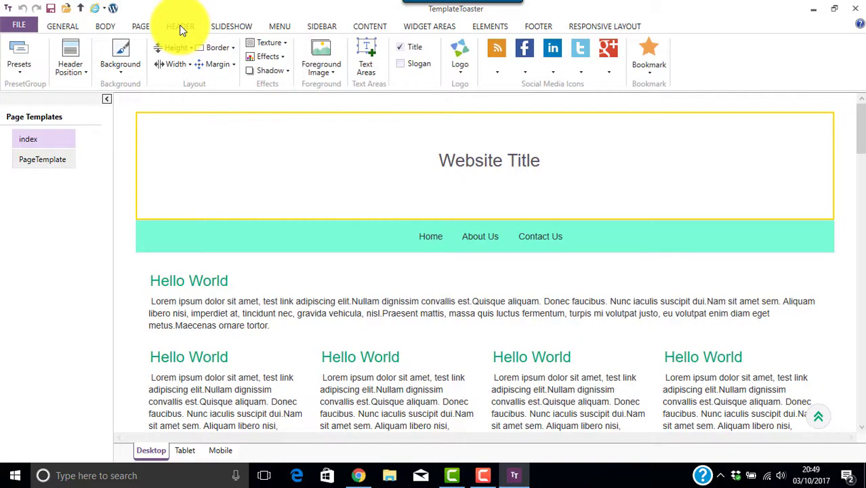
left_click(180, 26)
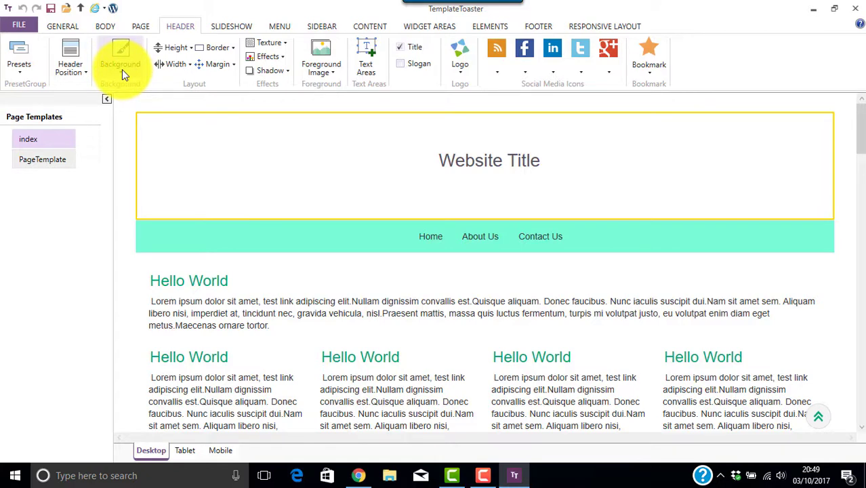
left_click(120, 57)
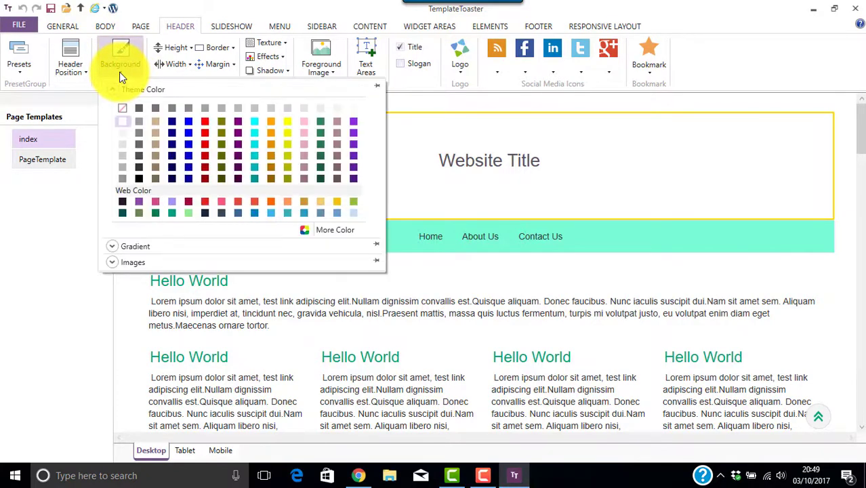
left_click(221, 168)
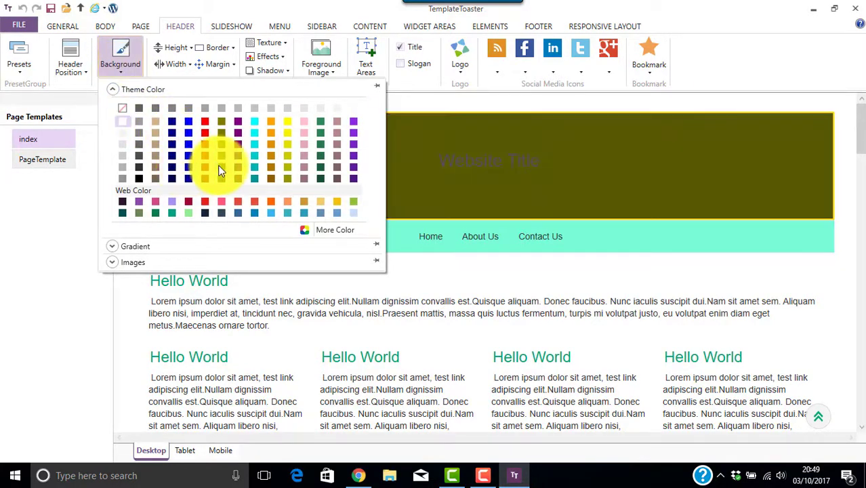
left_click(71, 57)
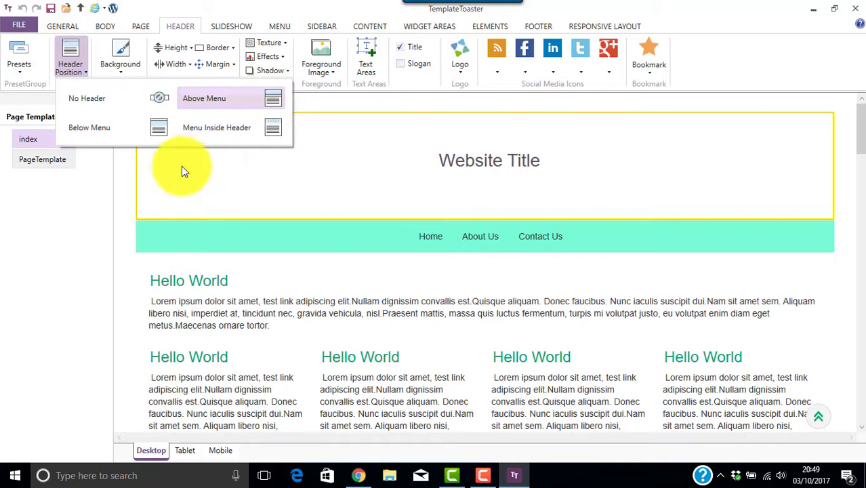
left_click(204, 98)
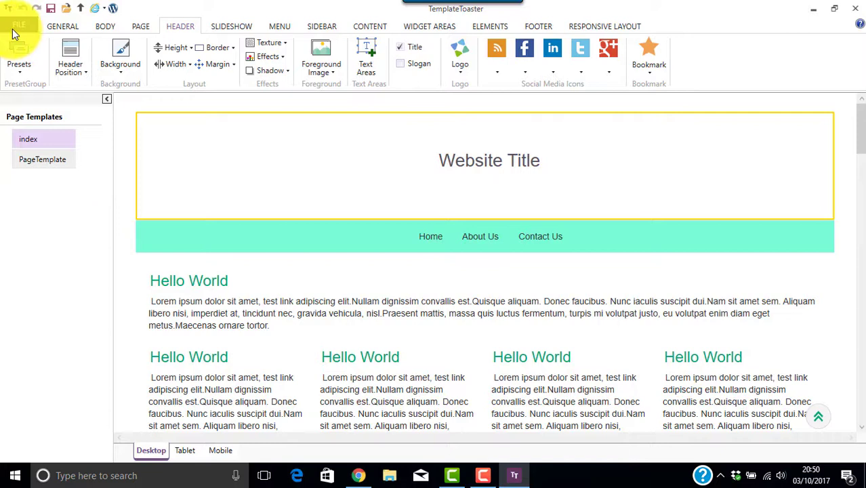
Start exporting the theme via FILE > Export to reach the Export WordPress Theme dialog
left_click(19, 26)
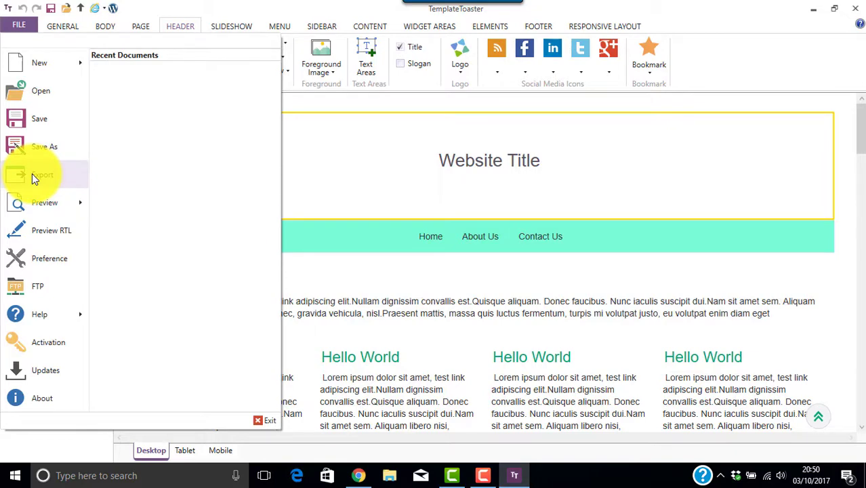
left_click(42, 174)
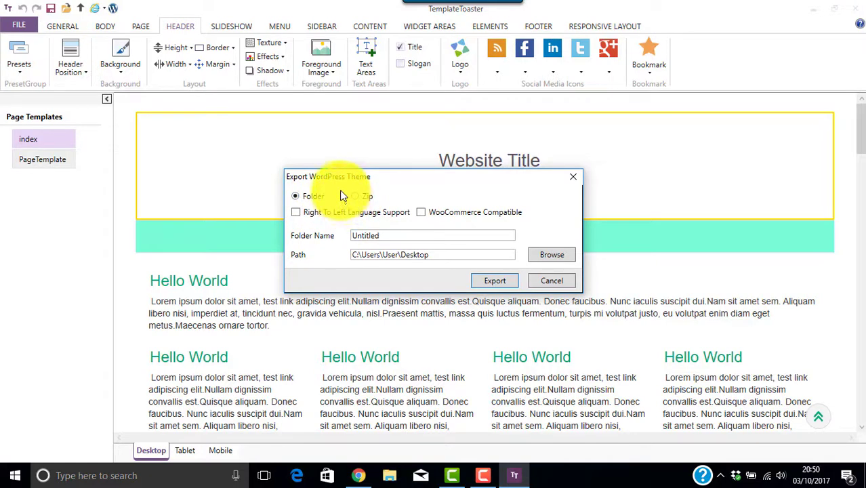
mouse_move(341, 197)
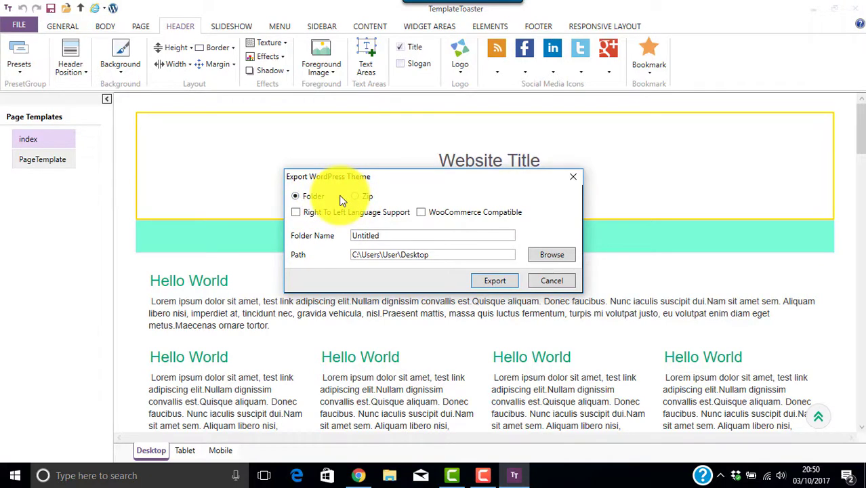